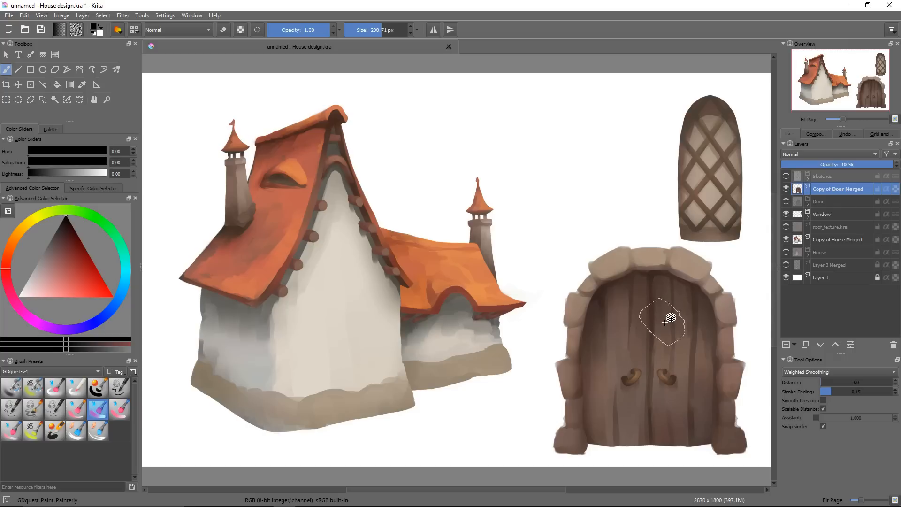
Hide the painted Door and Window layers and show the Sketches group with house, door and window line drawings.
{"action": "left_click", "coordinate": [30, 84]}
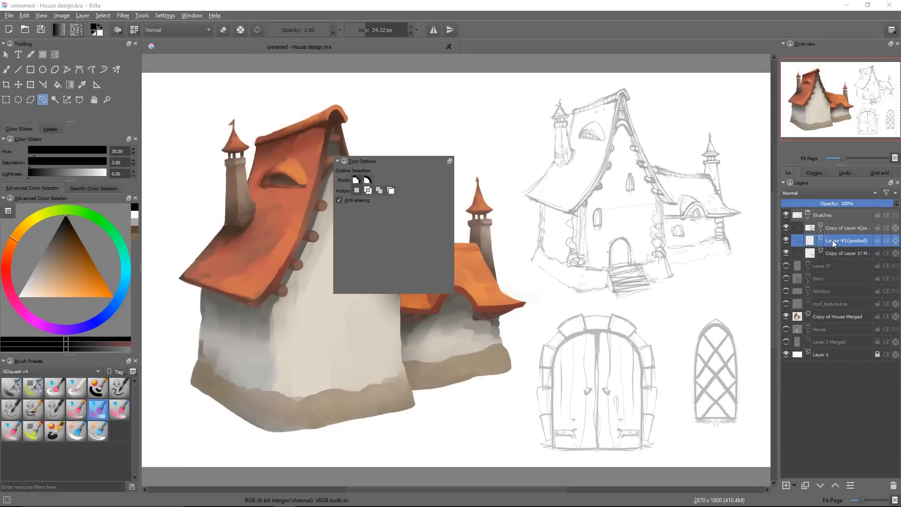
Select the door sketch layer, lock the Warp anchor points, then draw a Cage around the door sketch.
{"action": "left_click", "coordinate": [30, 84]}
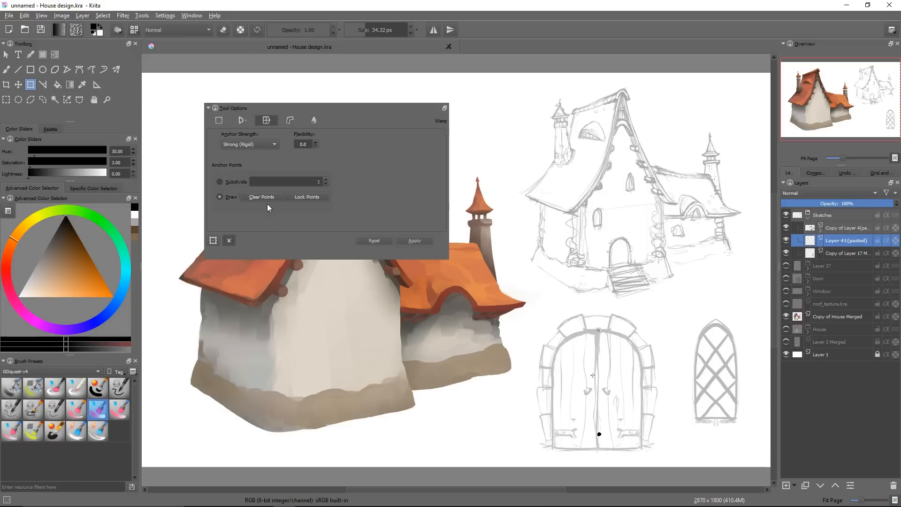
{"action": "left_click", "coordinate": [307, 196]}
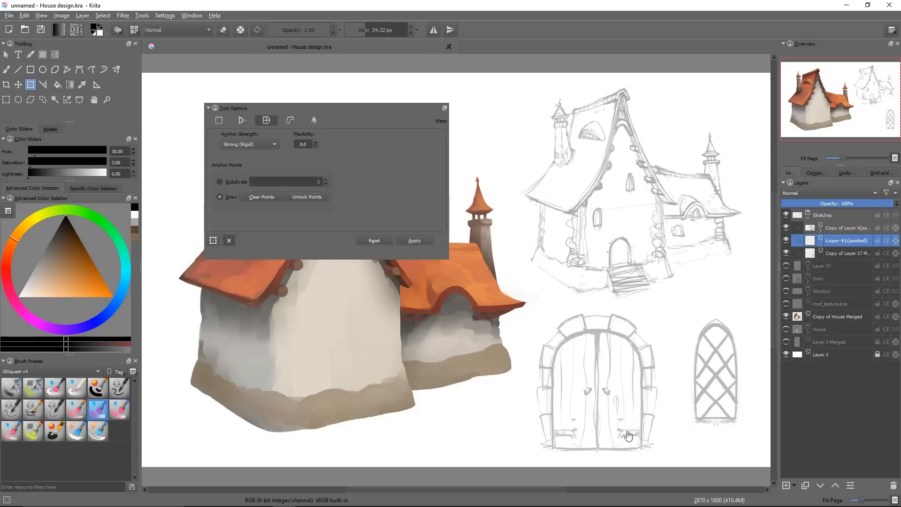
{"action": "left_click", "coordinate": [290, 121]}
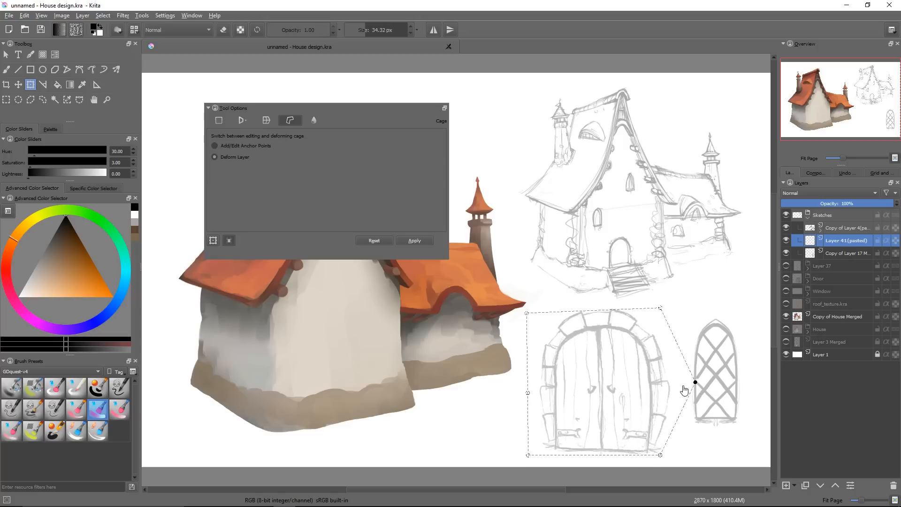
Distort the door sketch with Liquify in Reverse mode, then return it to a plain Free Transform box.
{"action": "left_click", "coordinate": [313, 120]}
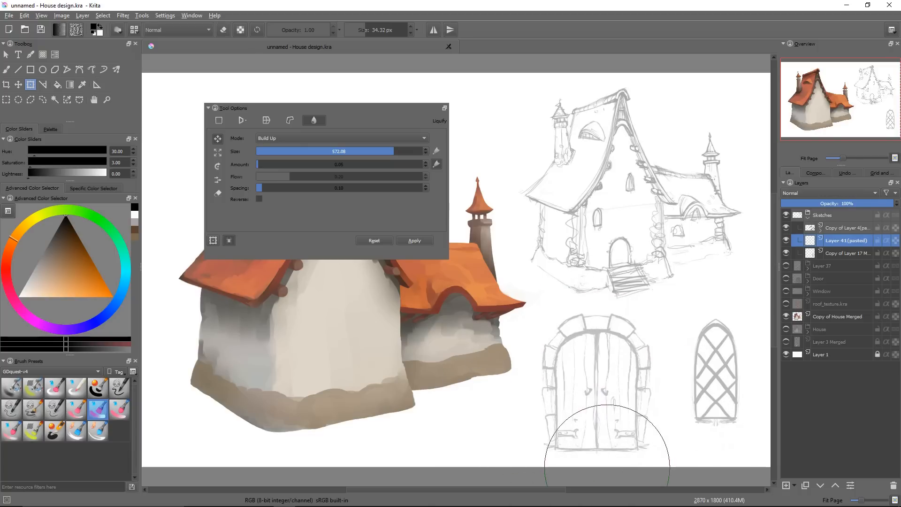
{"action": "left_click", "coordinate": [259, 199]}
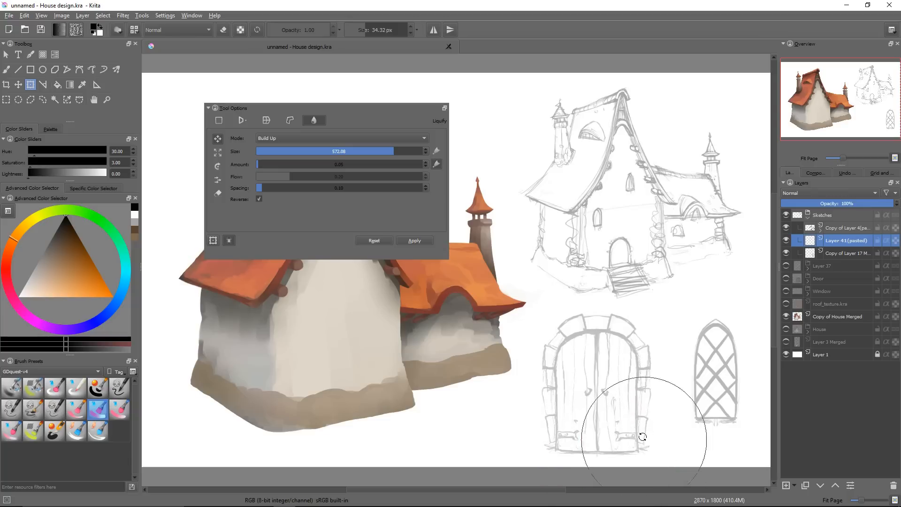
{"action": "left_click", "coordinate": [258, 199]}
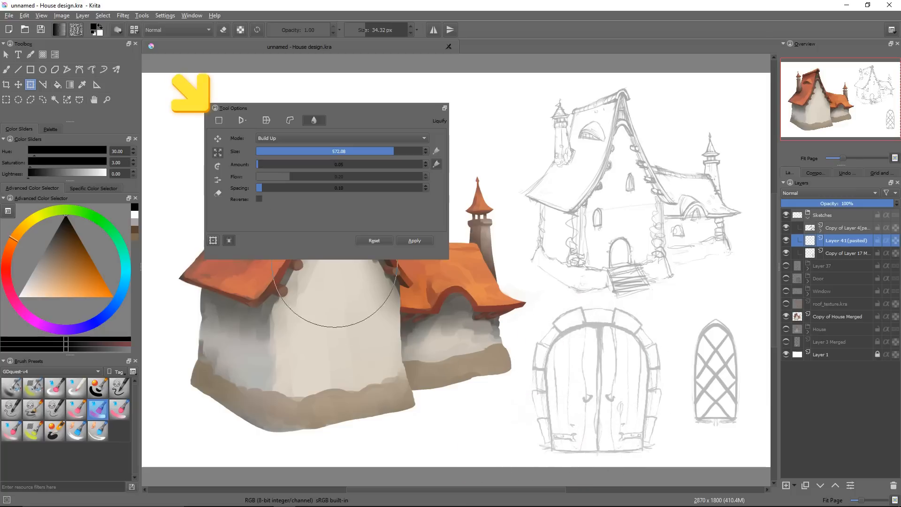
{"action": "left_click", "coordinate": [259, 199]}
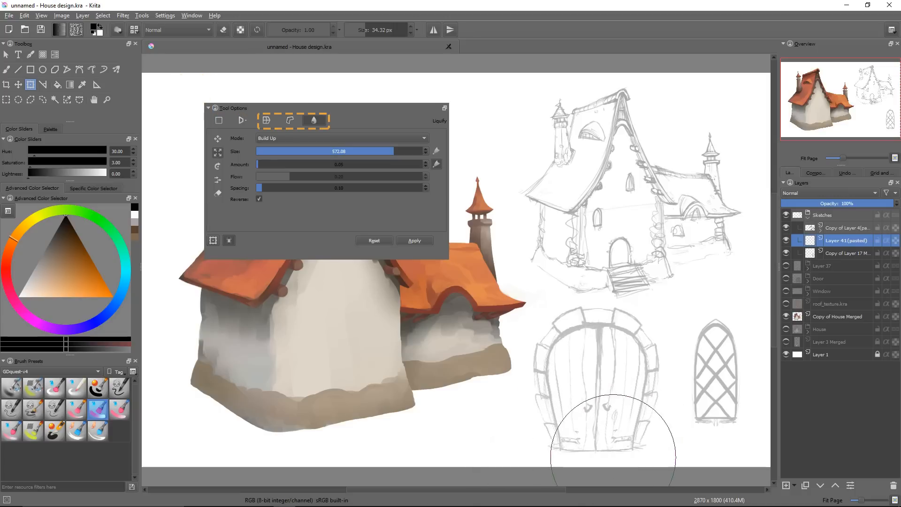
{"action": "left_click", "coordinate": [259, 199]}
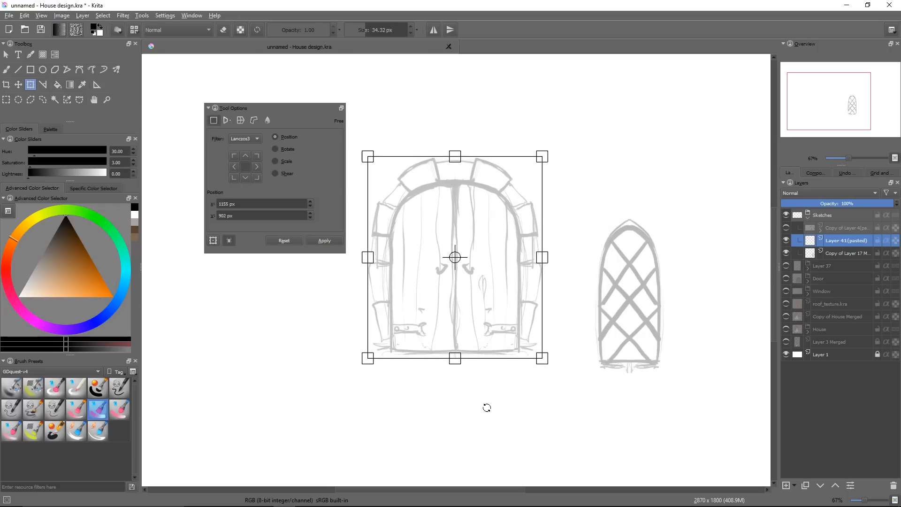
Skew the door sketch with Perspective transform, then restore the painted Door and Window layers with sketches hidden.
{"action": "left_click", "coordinate": [227, 120]}
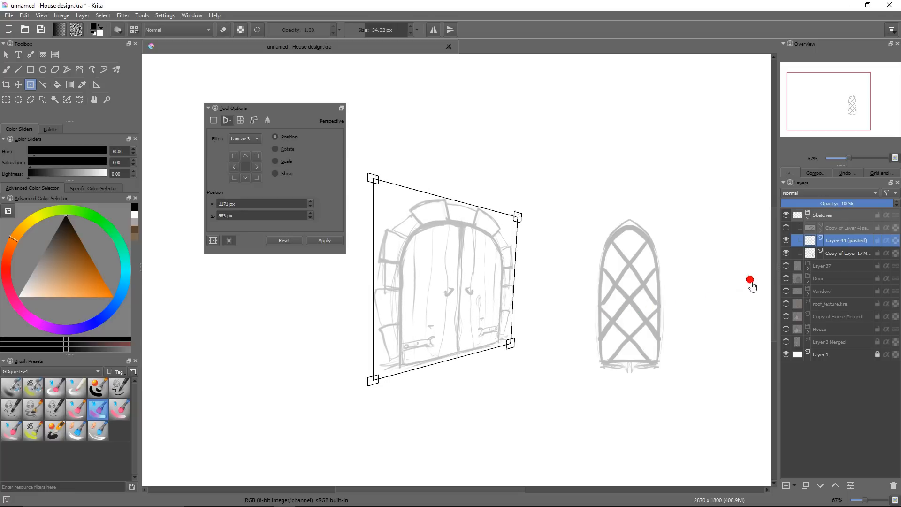
{"action": "scroll", "scroll_direction": "down", "scroll_amount": 3}
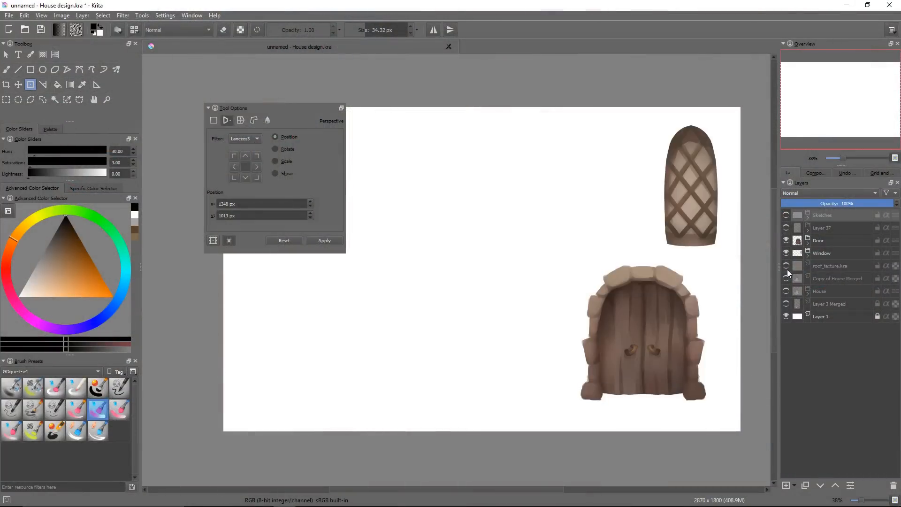
In House design_2.kra, hide the Sketches group, reveal the stone texture, door and window layers, and select the texture copy.
{"action": "left_click", "coordinate": [786, 266]}
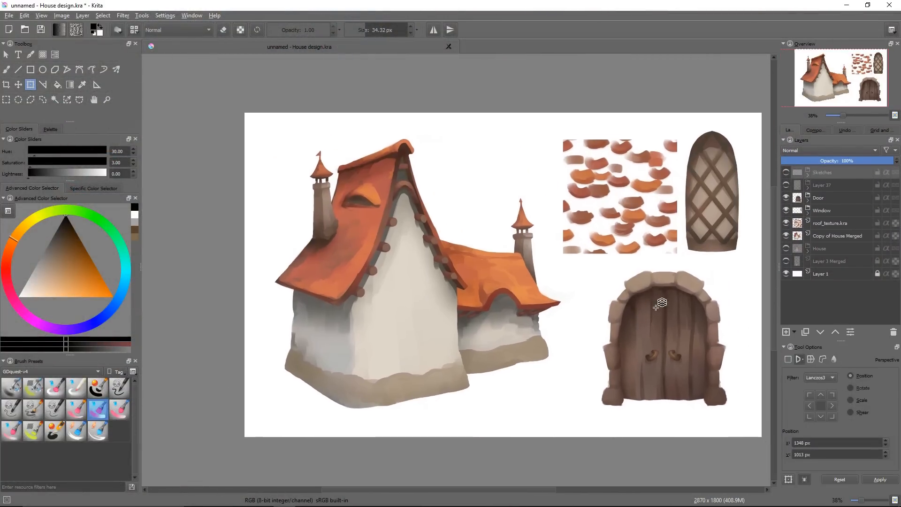
{"action": "left_click", "coordinate": [791, 198]}
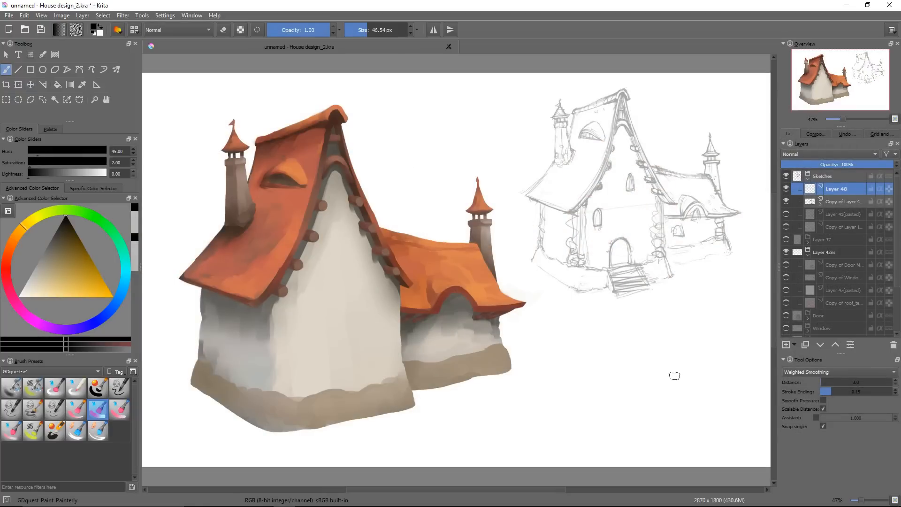
{"action": "mouse_move", "coordinate": [575, 118]}
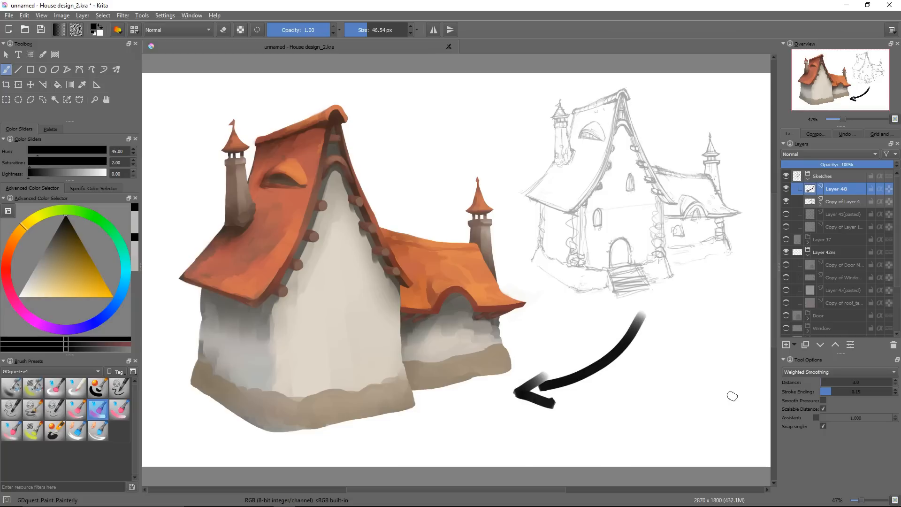
{"action": "left_click", "coordinate": [786, 175]}
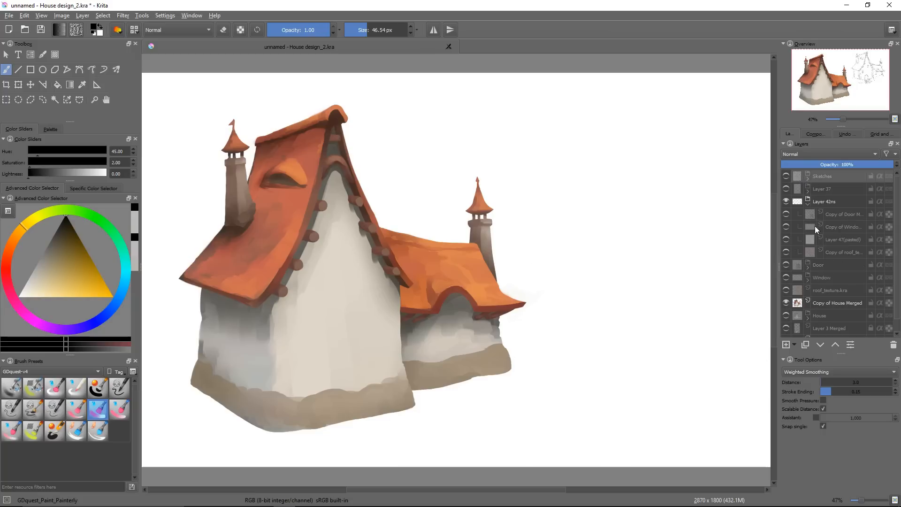
{"action": "left_click", "coordinate": [786, 239]}
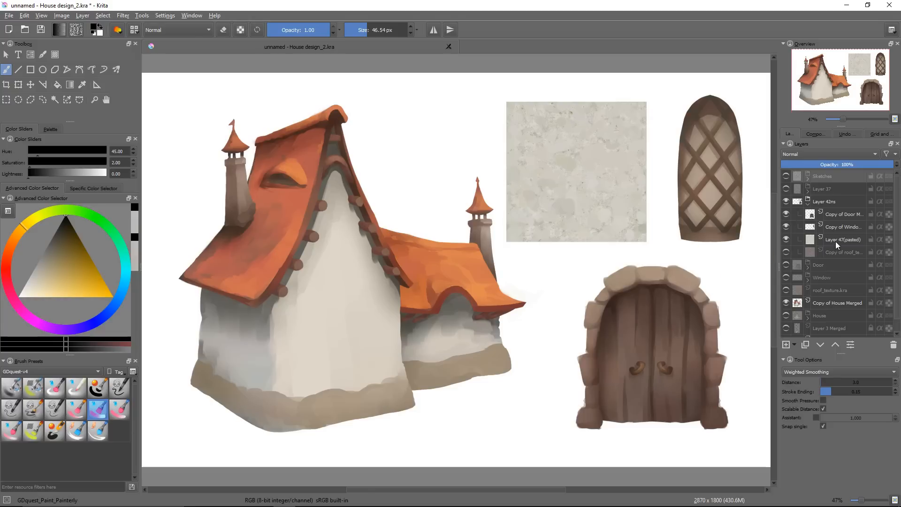
{"action": "left_click", "coordinate": [842, 239]}
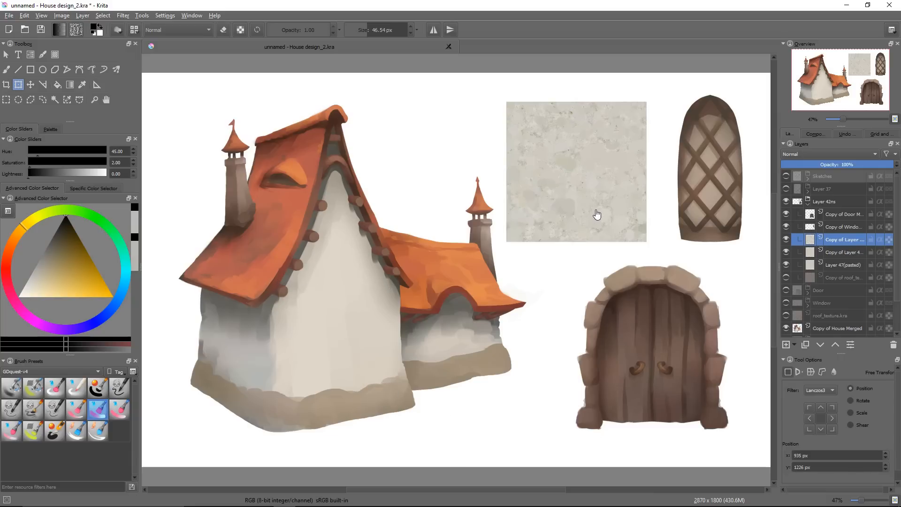
Transform the duplicated stone texture to fit skewed over the cottage's front wall.
{"action": "left_click", "coordinate": [30, 85]}
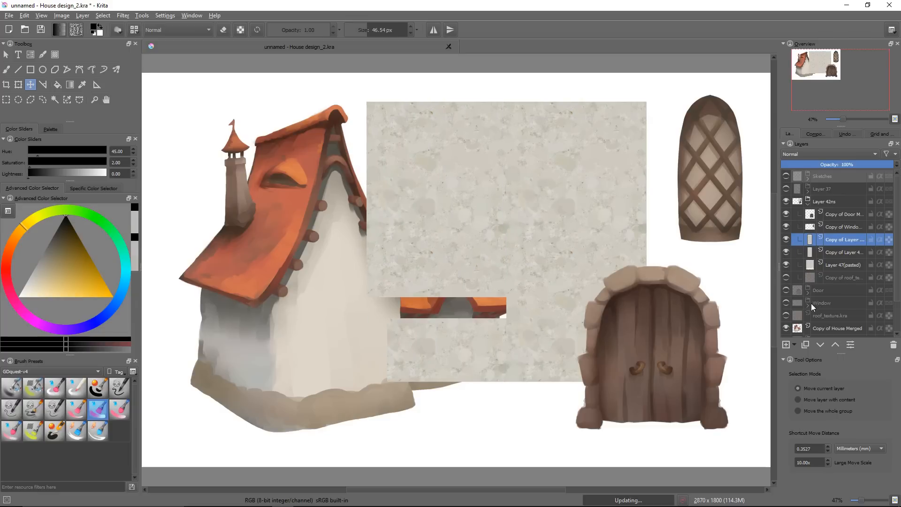
{"action": "left_click", "coordinate": [786, 253]}
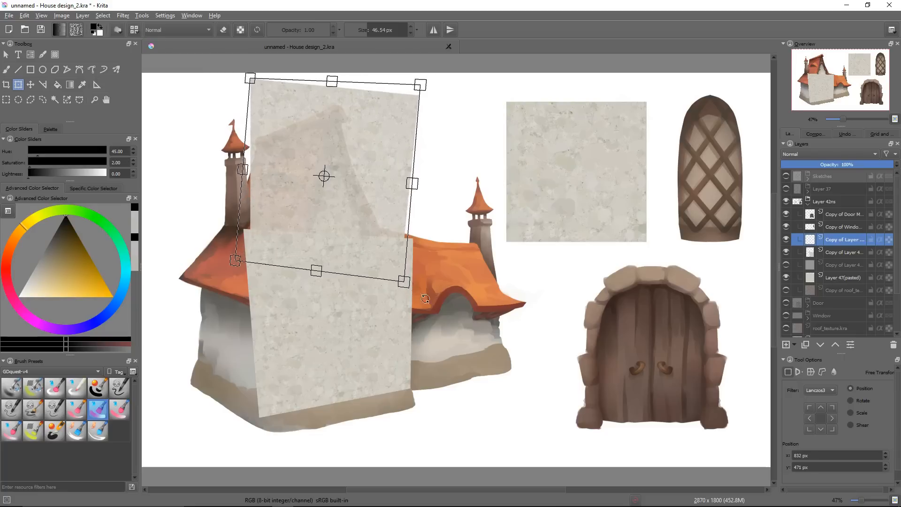
{"action": "left_click", "coordinate": [6, 68]}
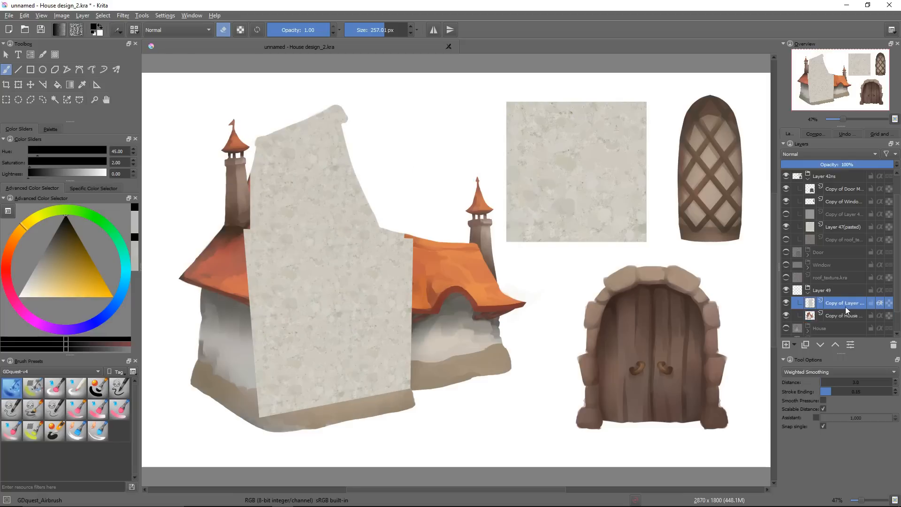
Lasso-select and erase the texture lying outside the front wall's shape.
{"action": "left_click", "coordinate": [42, 99]}
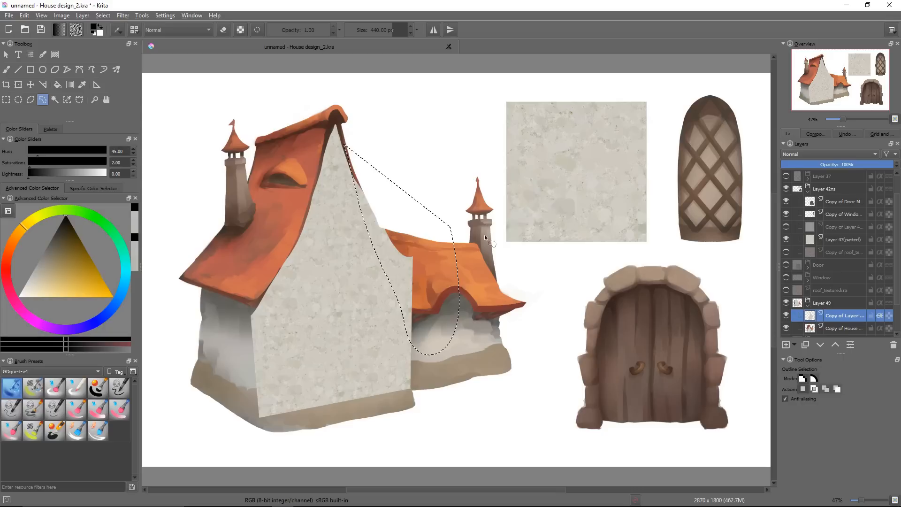
{"action": "left_click", "coordinate": [7, 69]}
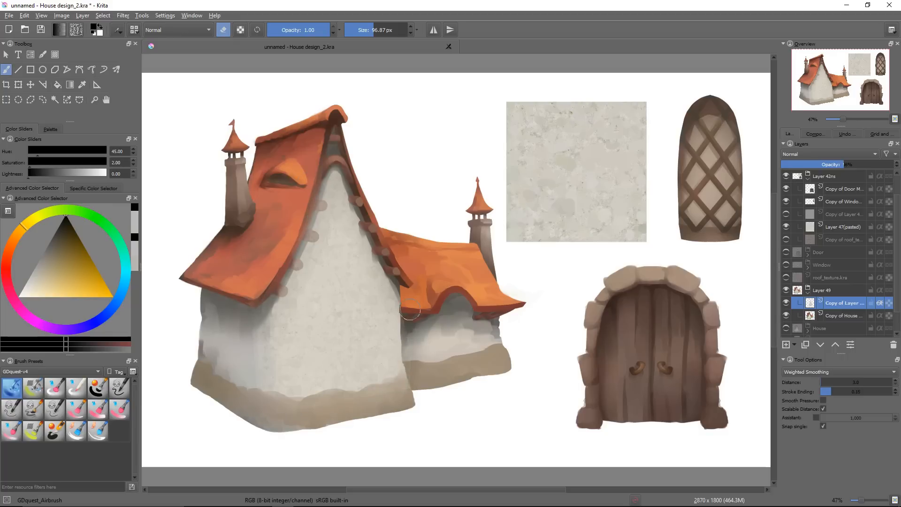
Set the texture layer to Overlay at lower opacity and apply a desaturated, darker HSV adjustment.
{"action": "left_click", "coordinate": [828, 154]}
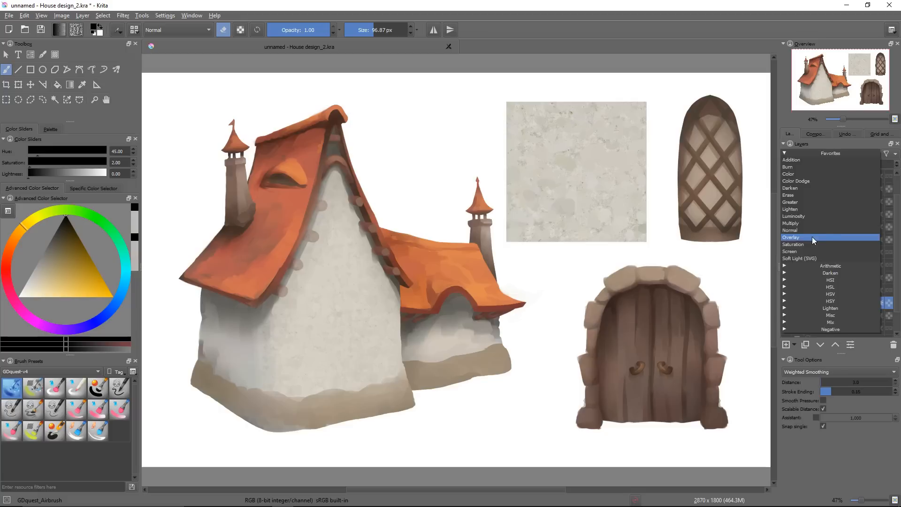
{"action": "left_click", "coordinate": [790, 237]}
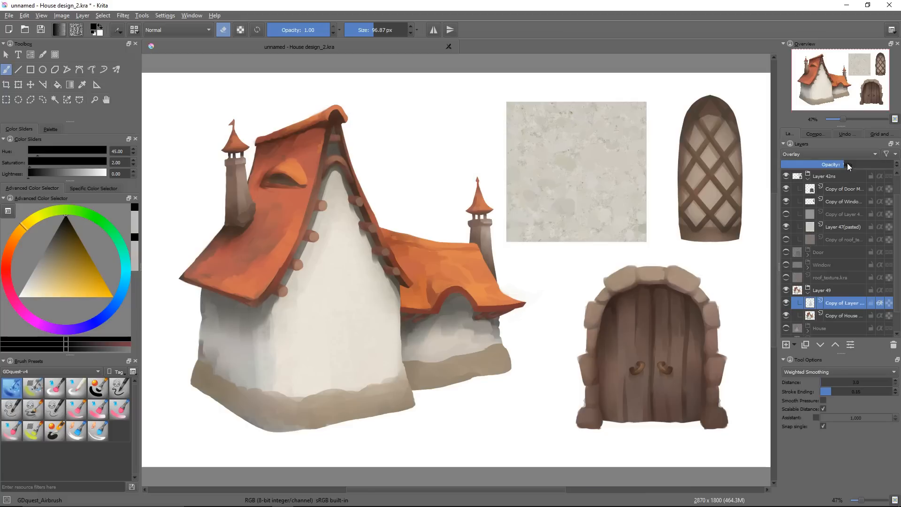
{"action": "left_click", "coordinate": [122, 16]}
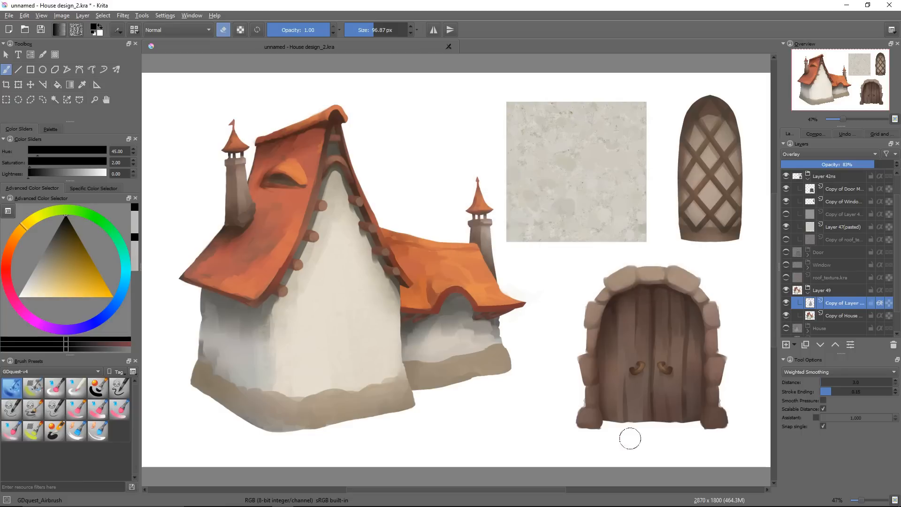
{"action": "left_click", "coordinate": [122, 16]}
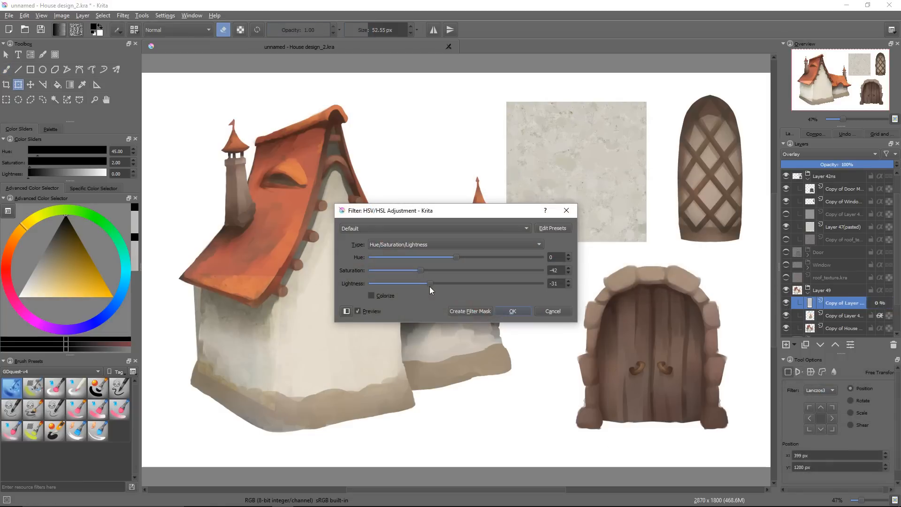
{"action": "left_click", "coordinate": [511, 311]}
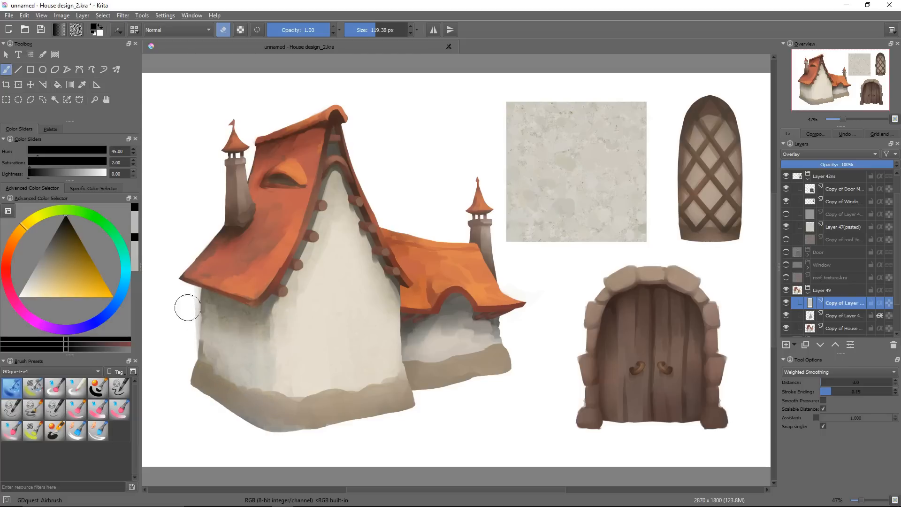
Duplicate the painted door layer for placement on the wall.
{"action": "left_click", "coordinate": [786, 304]}
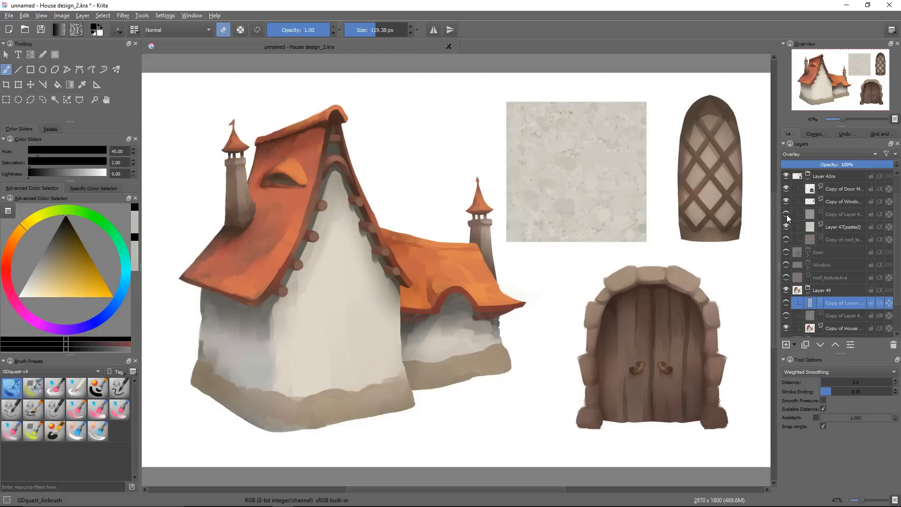
{"action": "left_click", "coordinate": [843, 201]}
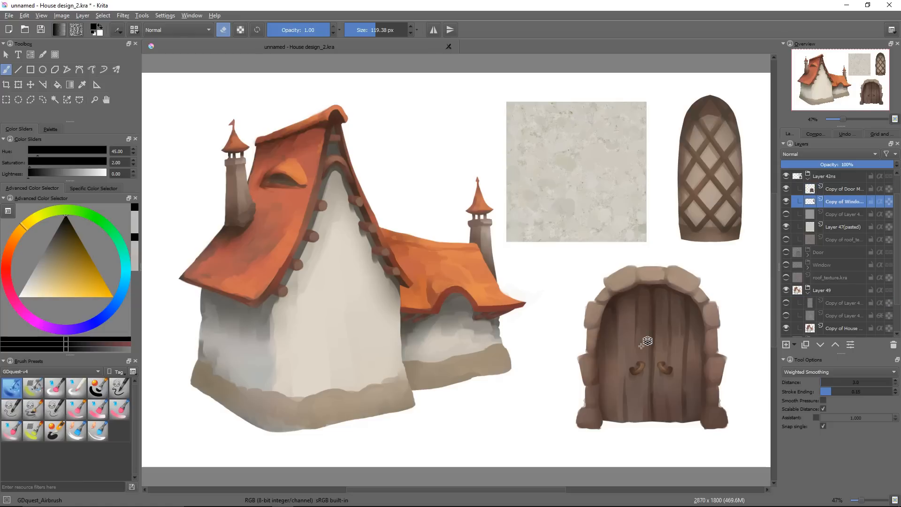
{"action": "left_click", "coordinate": [843, 188]}
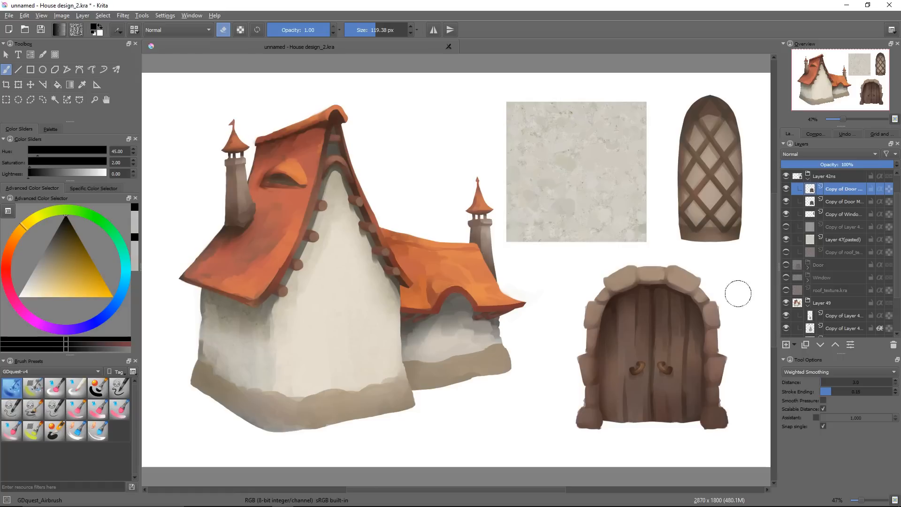
Duplicate the window layer, then shrink and perspective-skew the door copy onto the front wall.
{"action": "left_click", "coordinate": [842, 214]}
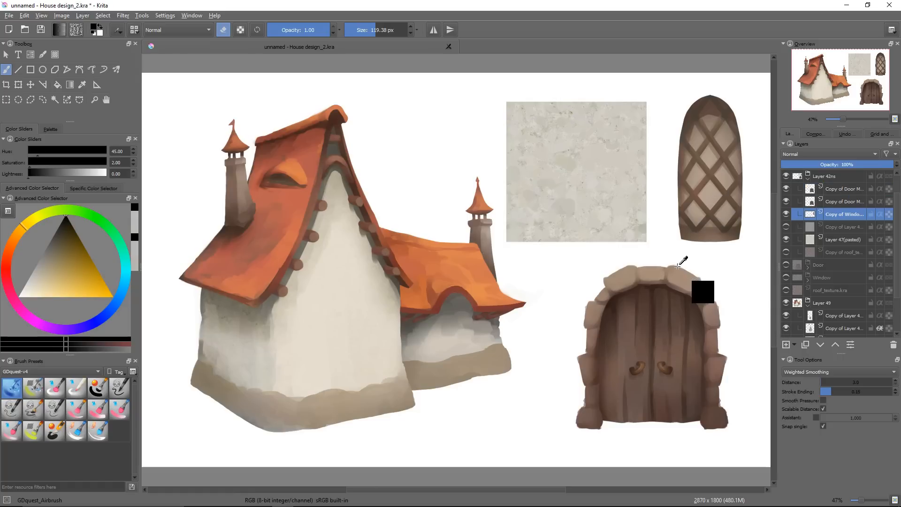
{"action": "left_click", "coordinate": [842, 189]}
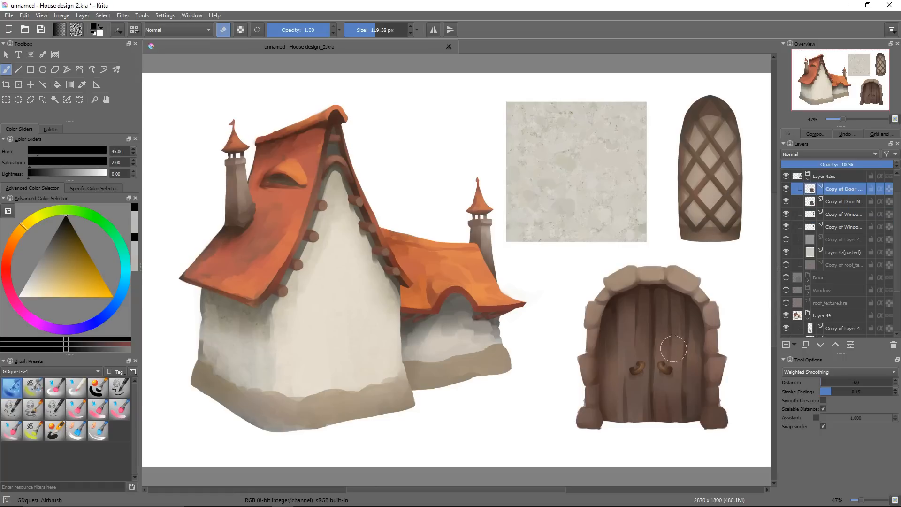
{"action": "left_click", "coordinate": [18, 84]}
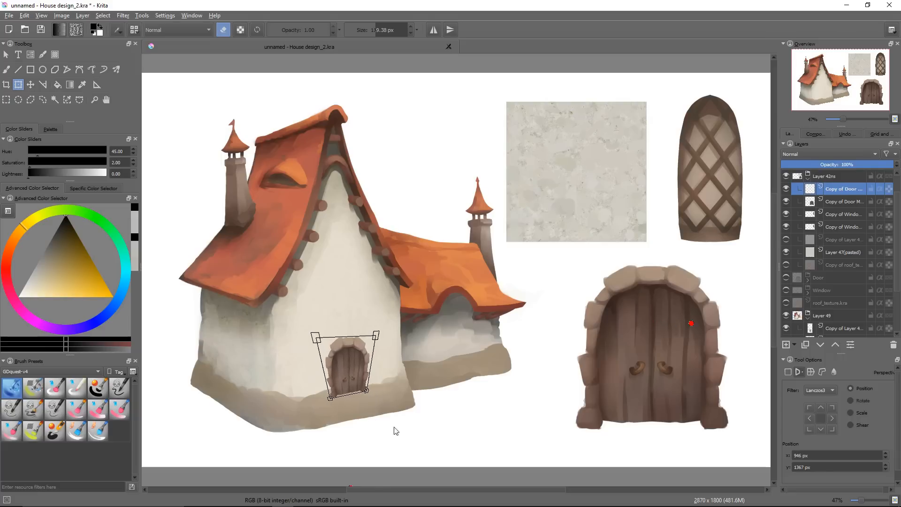
{"action": "mouse_move", "coordinate": [367, 396]}
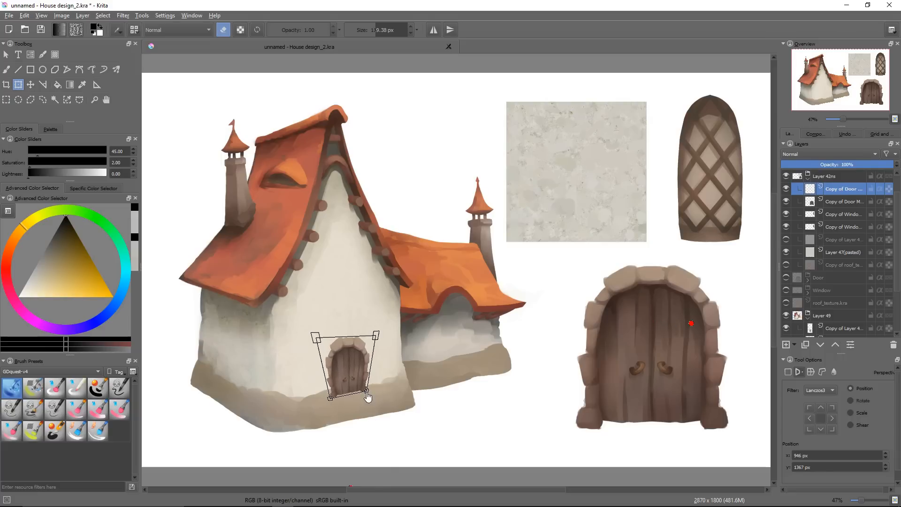